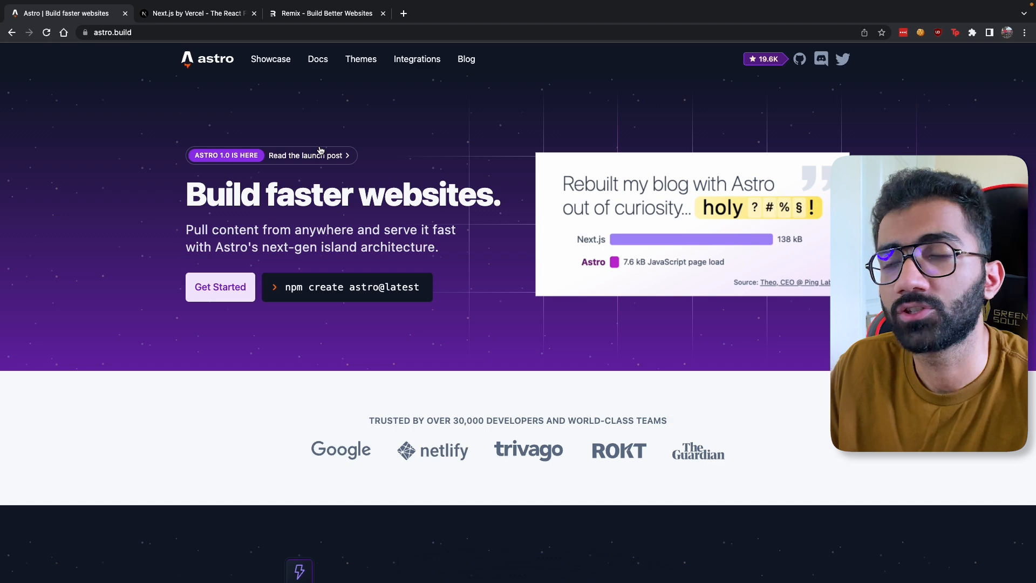
pyautogui.moveTo(306, 155)
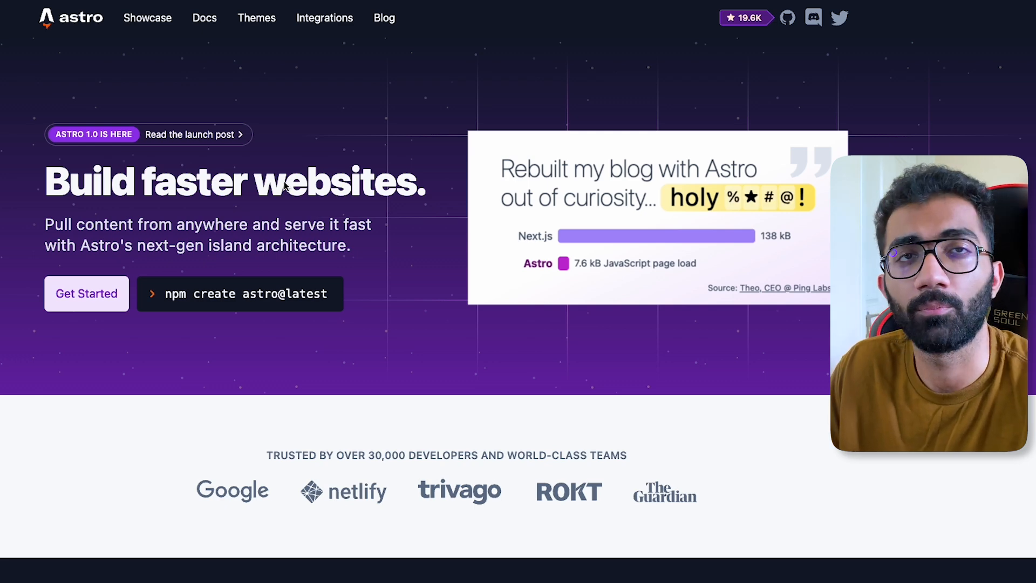
# Scroll up and down through the Astro homepage sections before moving to the Next.js tab
pyautogui.scroll(-3)
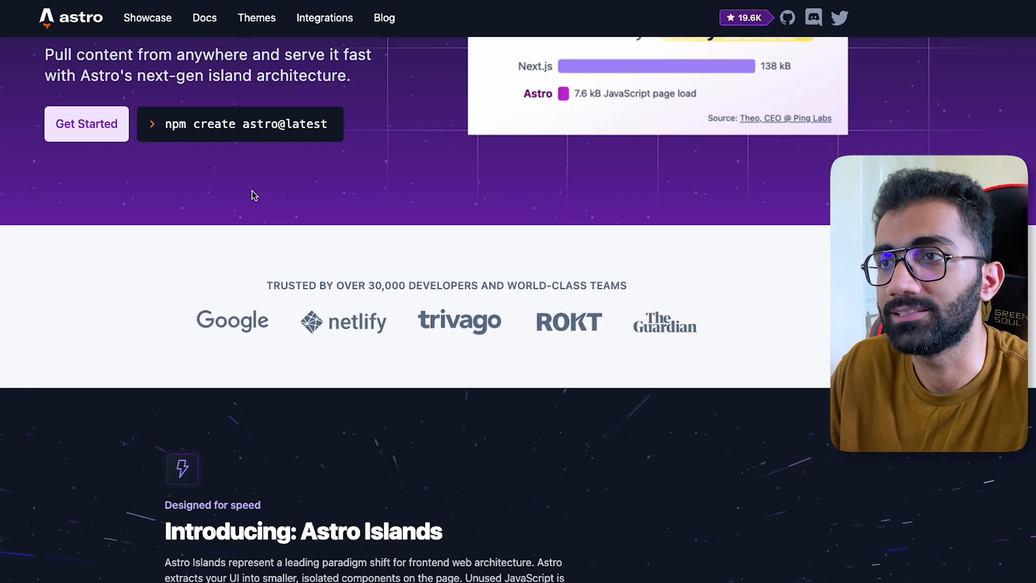
pyautogui.scroll(3)
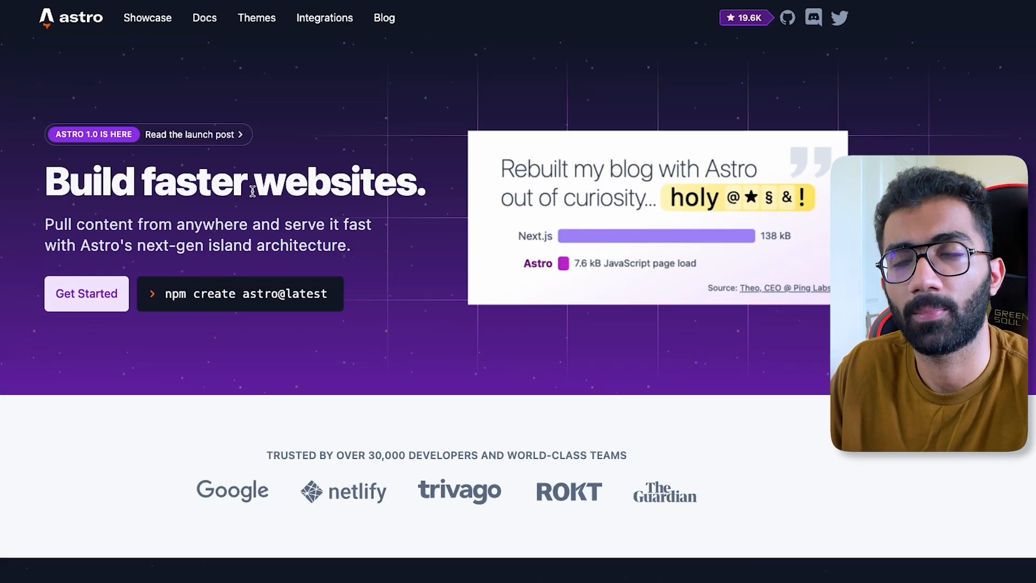
pyautogui.scroll(-3)
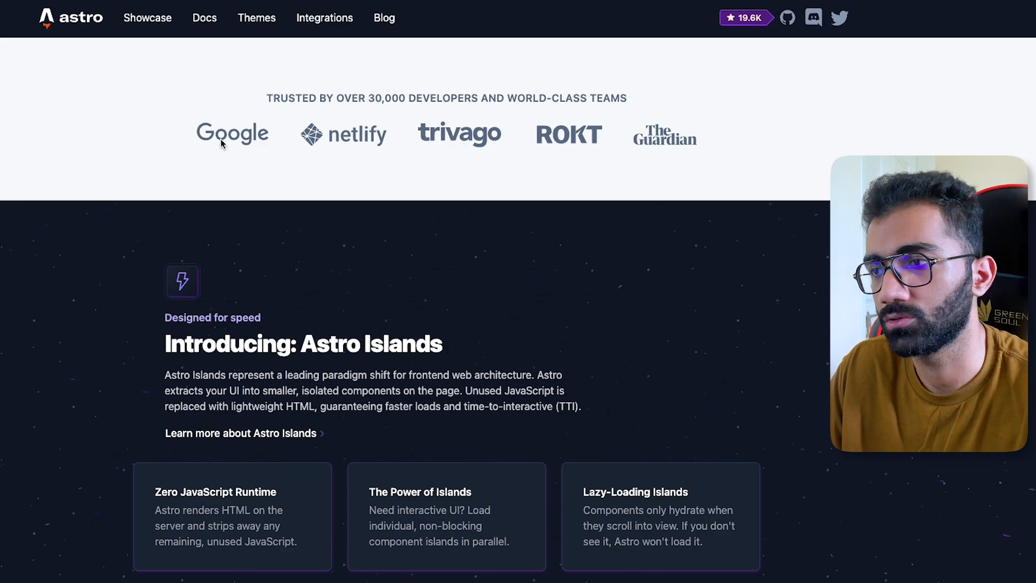
pyautogui.scroll(-3)
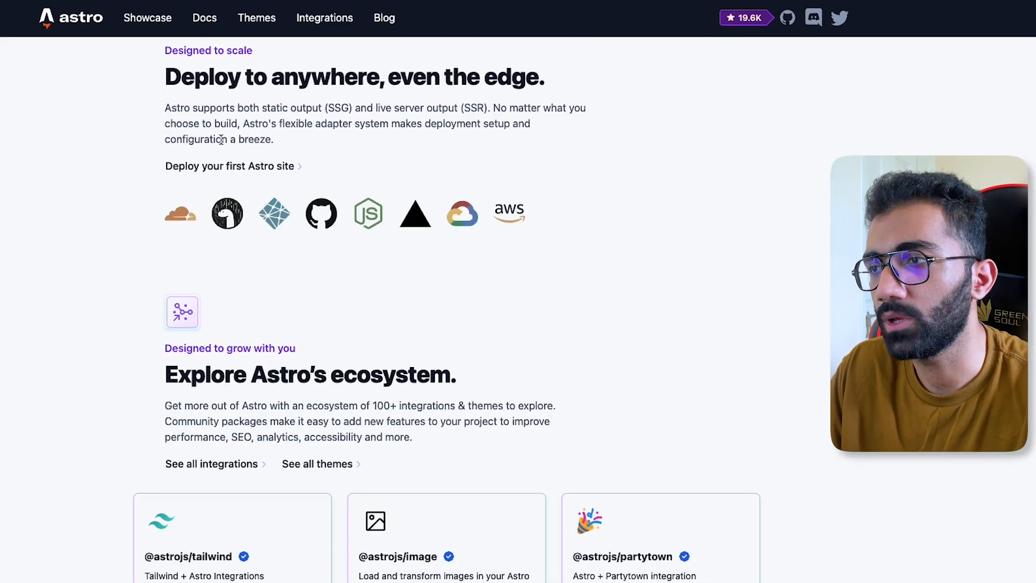
pyautogui.scroll(-3)
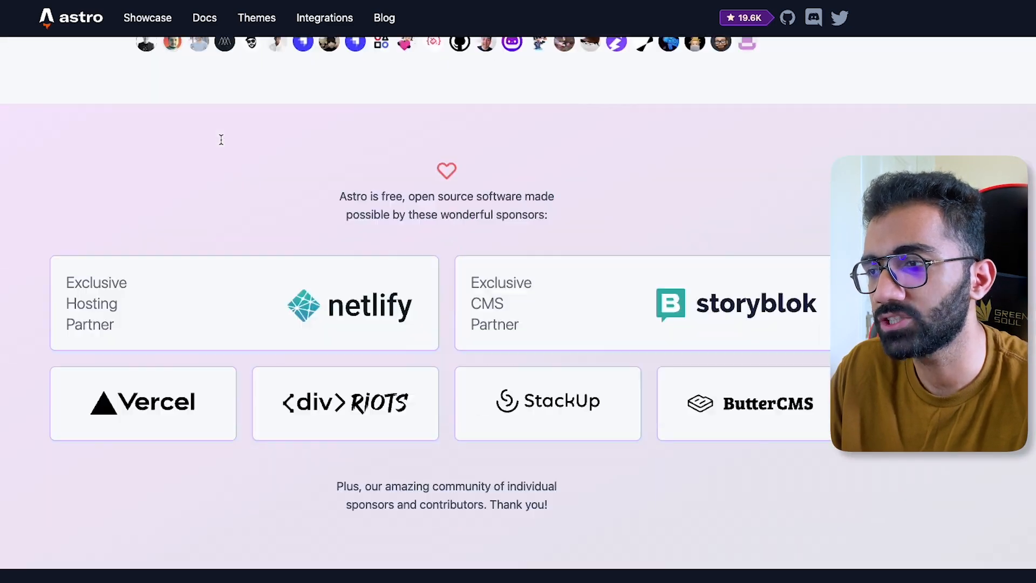
pyautogui.scroll(3)
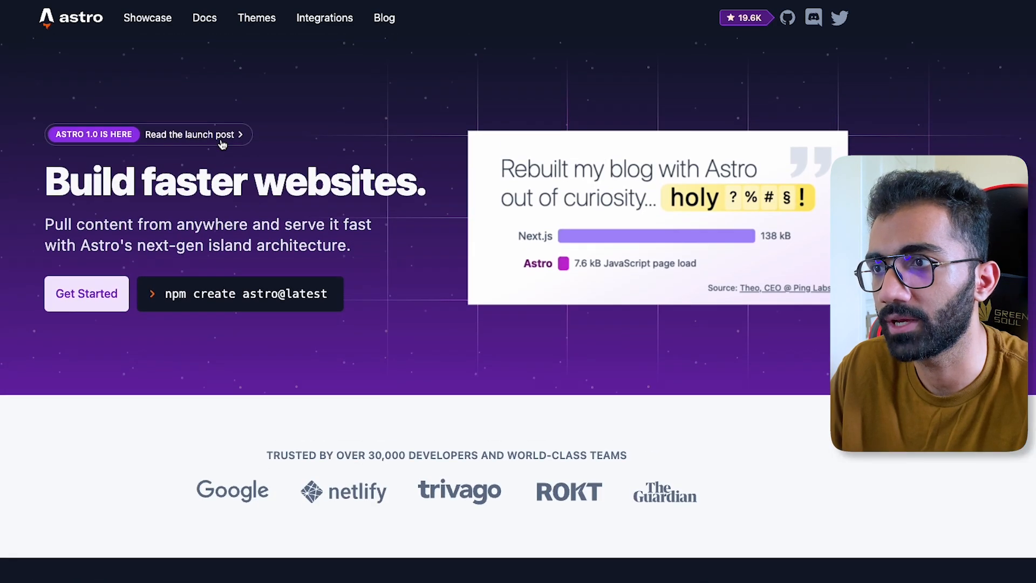
pyautogui.scroll(-3)
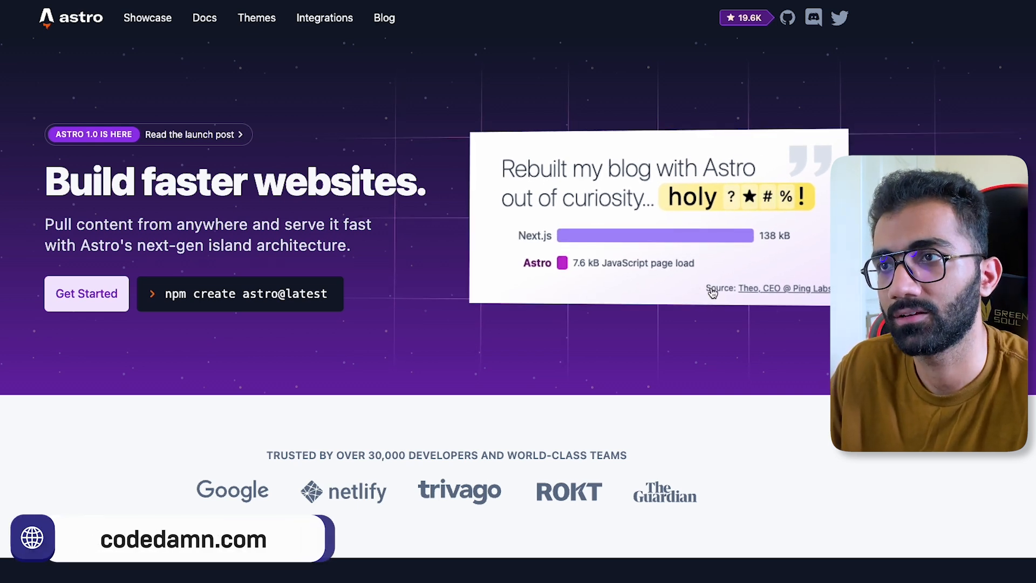
pyautogui.scroll(-3)
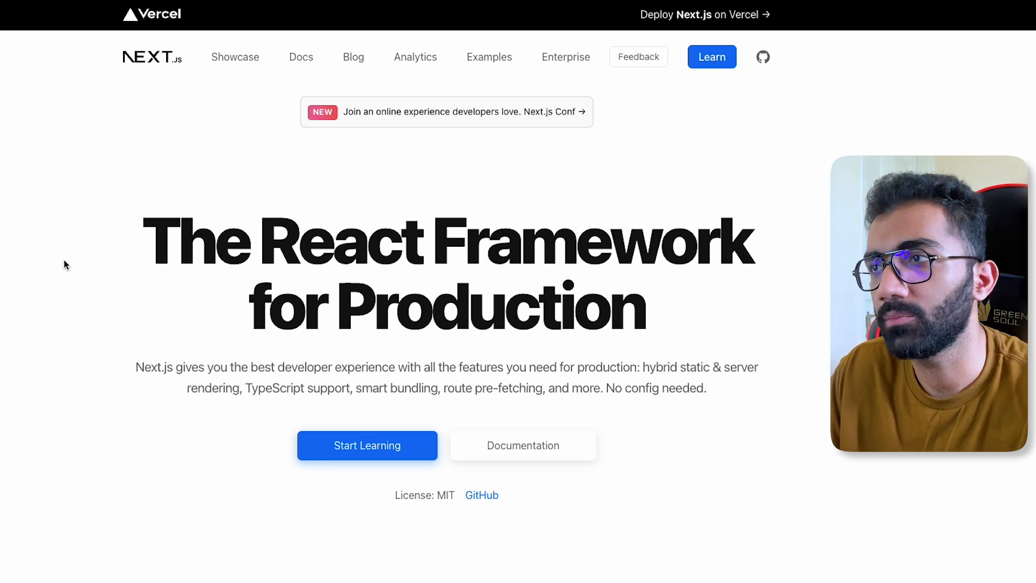
# Visit the Remix homepage in its tab, scroll it briefly, then return to the Astro tab
pyautogui.click(326, 13)
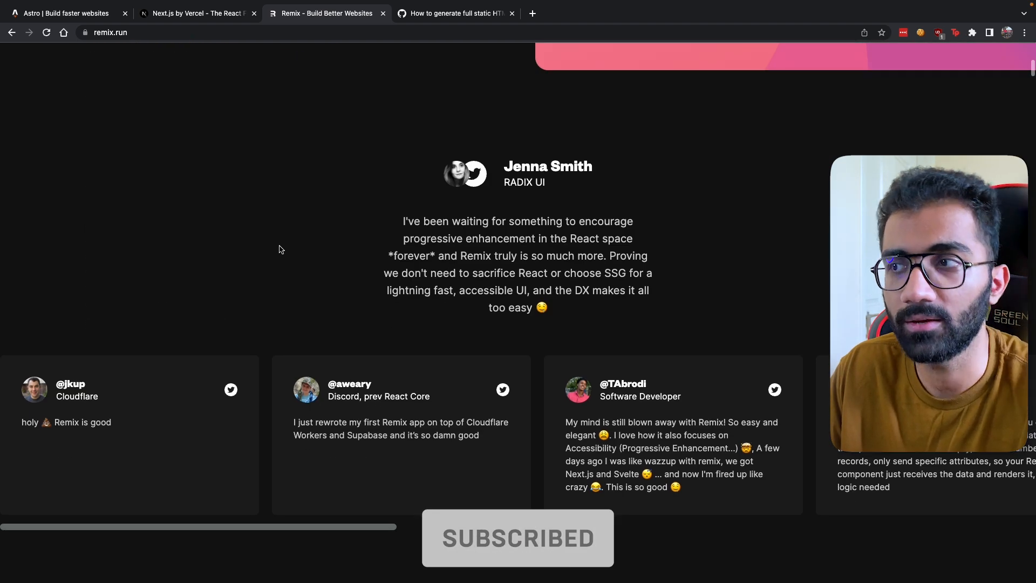
pyautogui.scroll(-3)
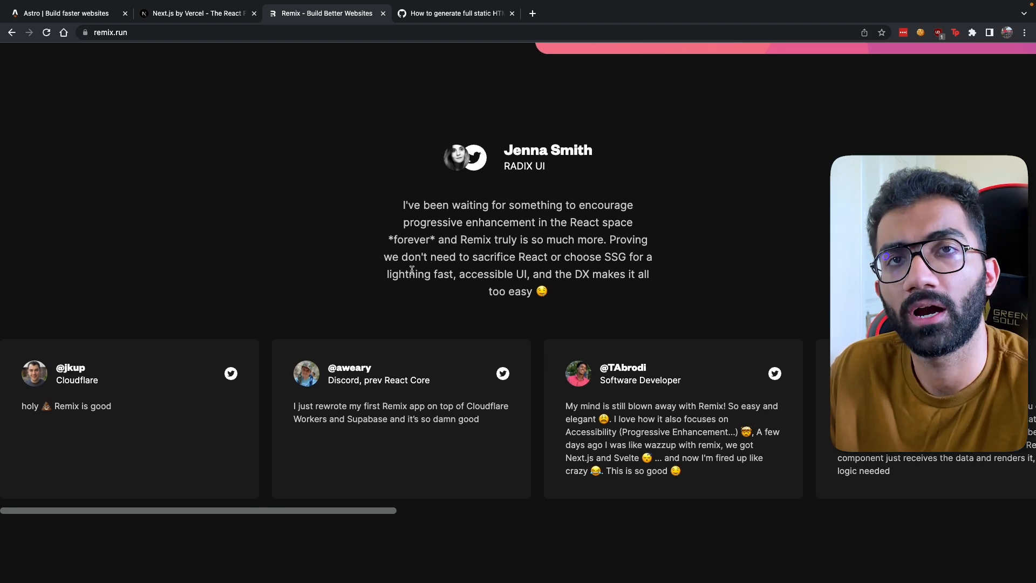
pyautogui.scroll(3)
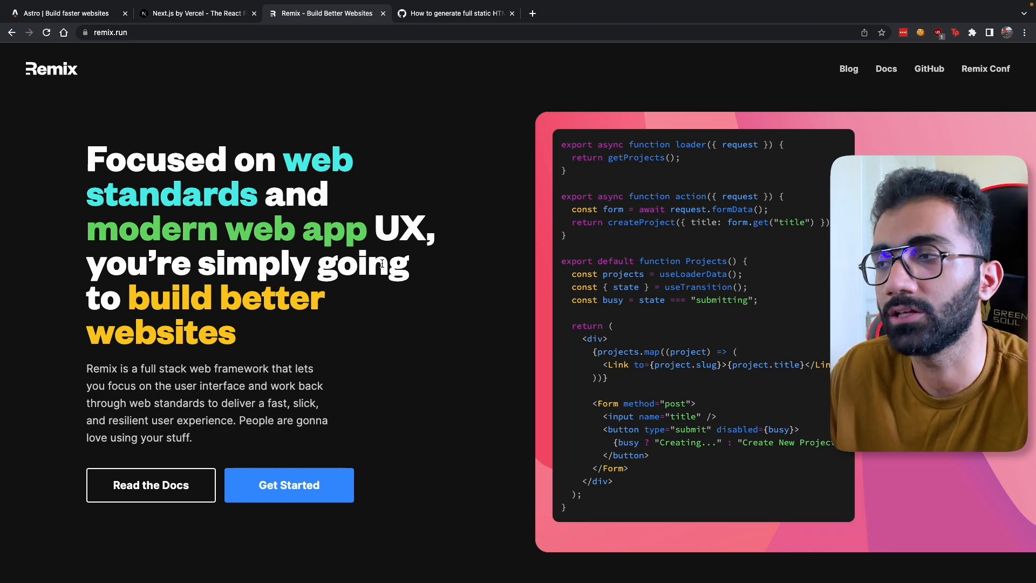
pyautogui.click(196, 13)
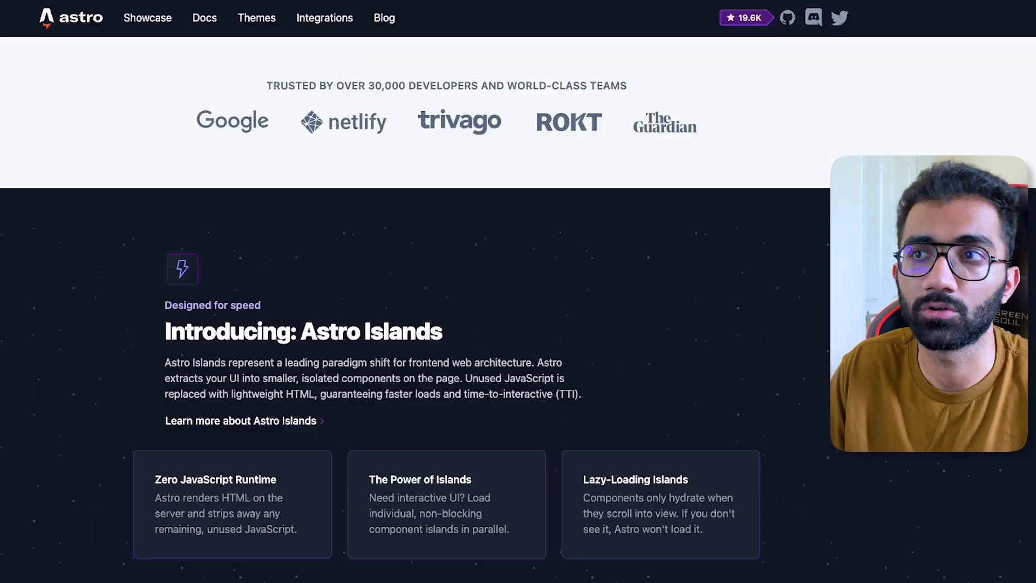
# Glance at the Remix tab, then show the 'Next.js by Vercel' homepage again
pyautogui.click(324, 13)
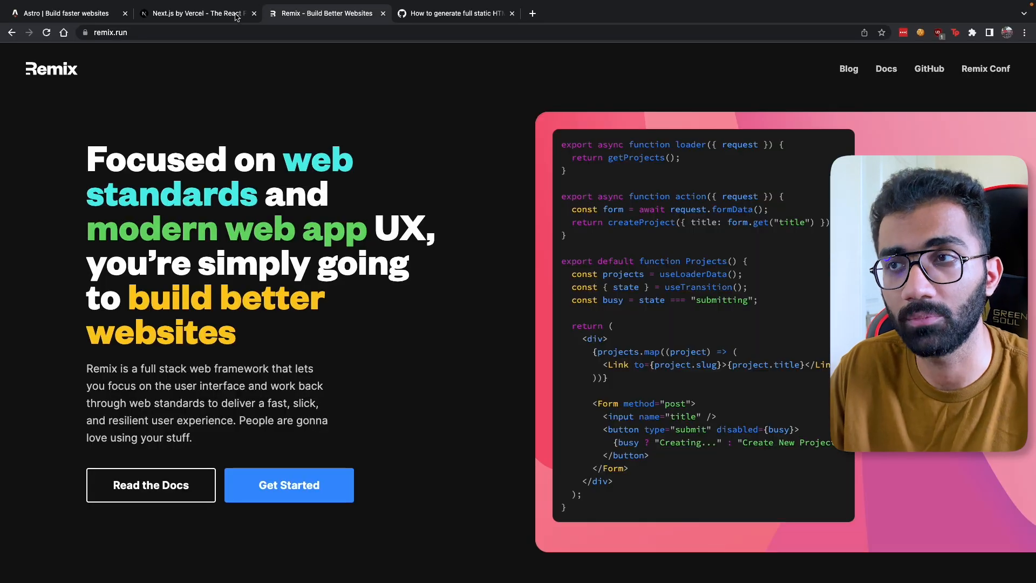
pyautogui.click(66, 13)
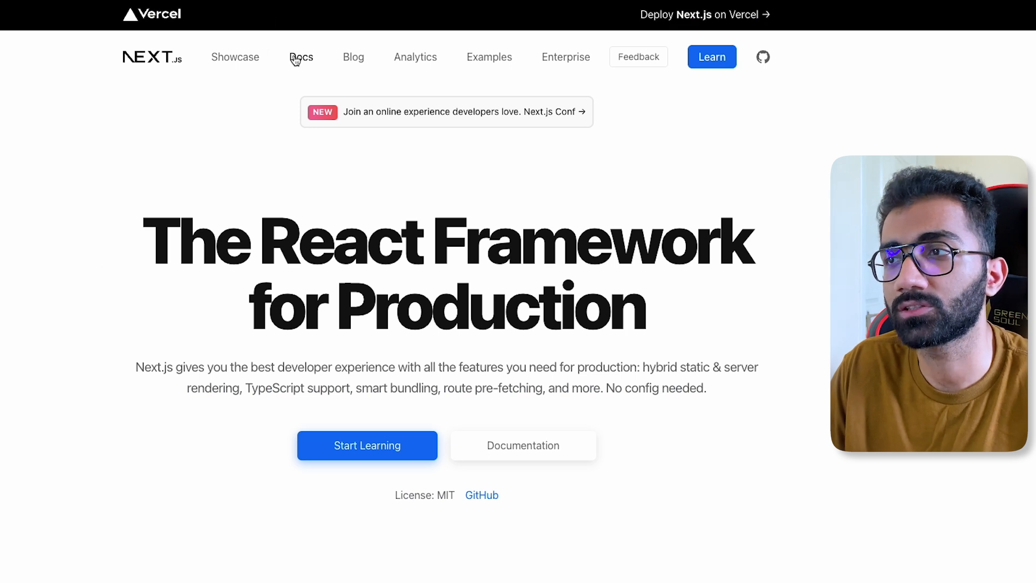
# Show the Next.js Getting Started documentation via the site's Docs link and scroll into it
pyautogui.click(301, 57)
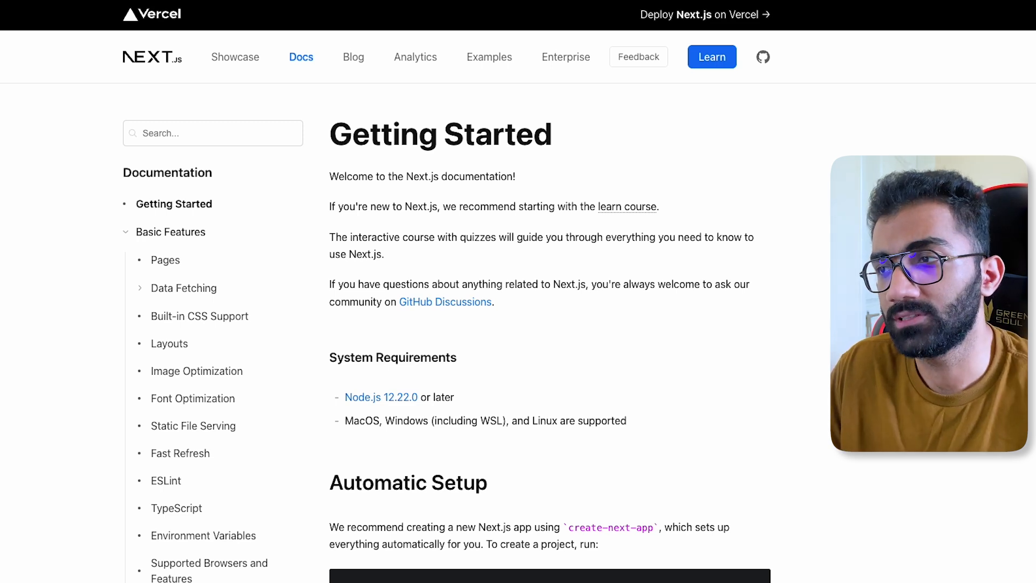
pyautogui.scroll(-3)
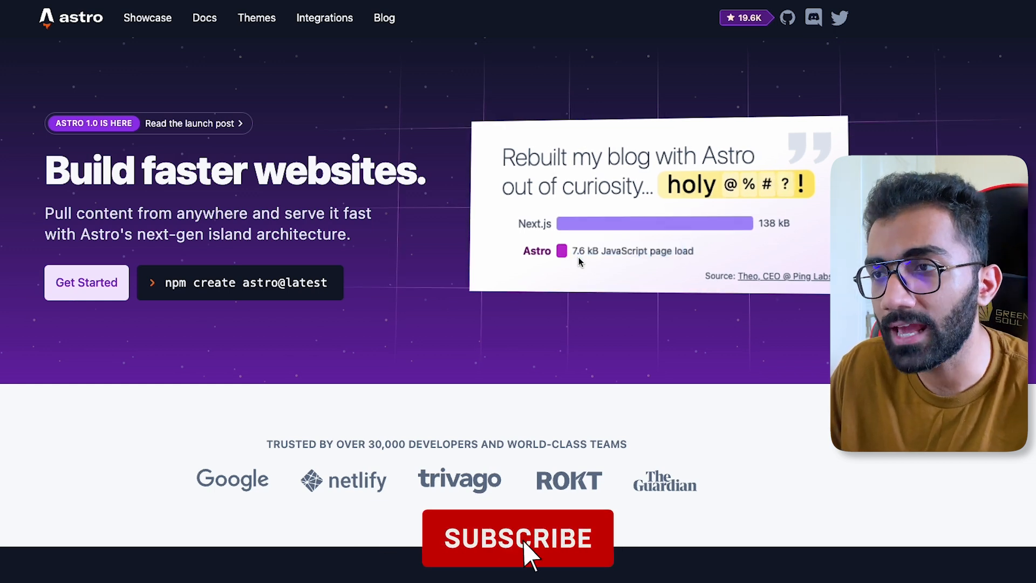
# View the Next.js 138 kB vs Astro 7.6 kB bundle chart, then move to another tab
pyautogui.click(517, 538)
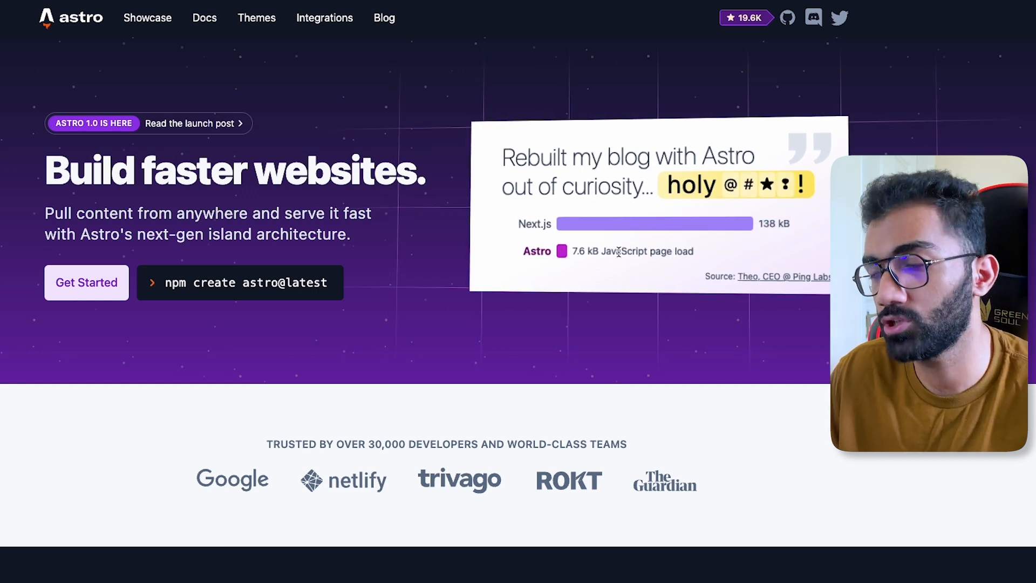
pyautogui.moveTo(430, 91)
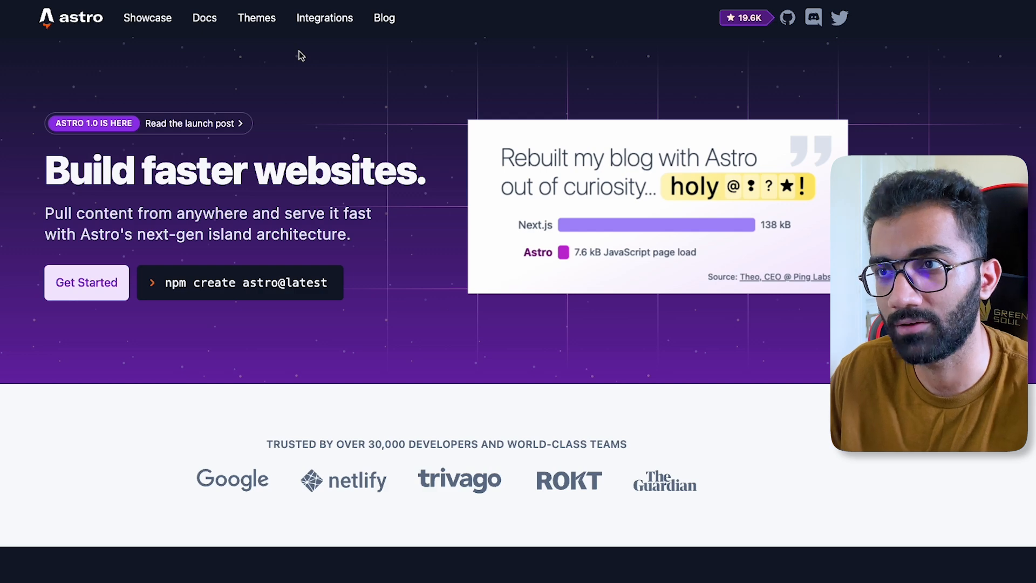
pyautogui.click(325, 19)
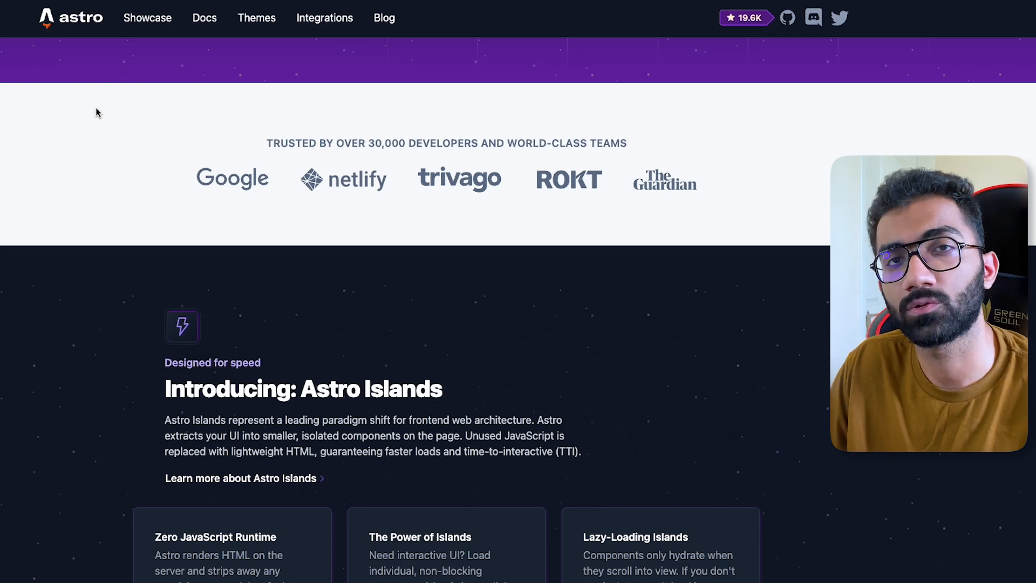
# Scroll the Astro homepage to its 'Your content, your way' section
pyautogui.scroll(3)
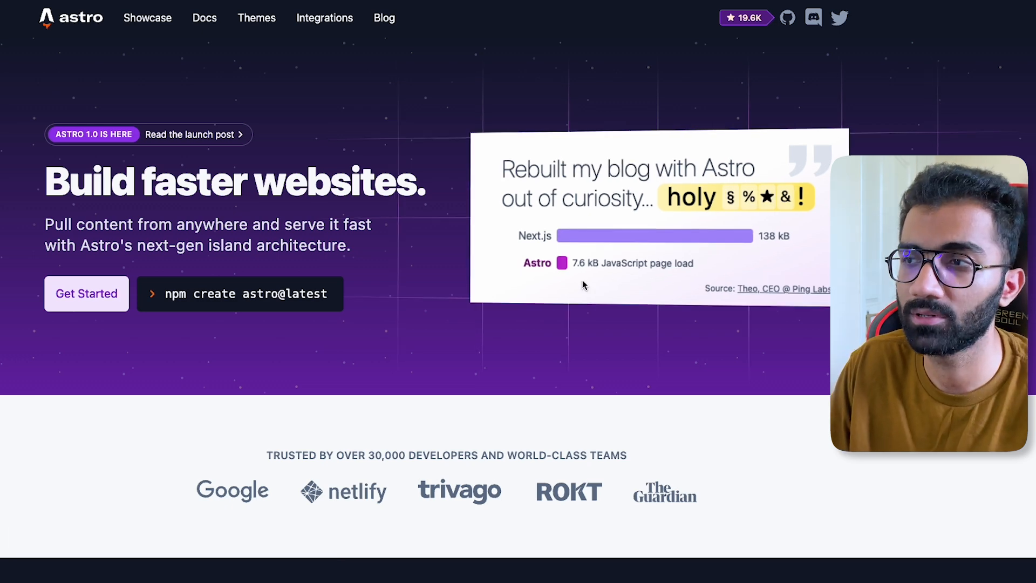
pyautogui.scroll(-3)
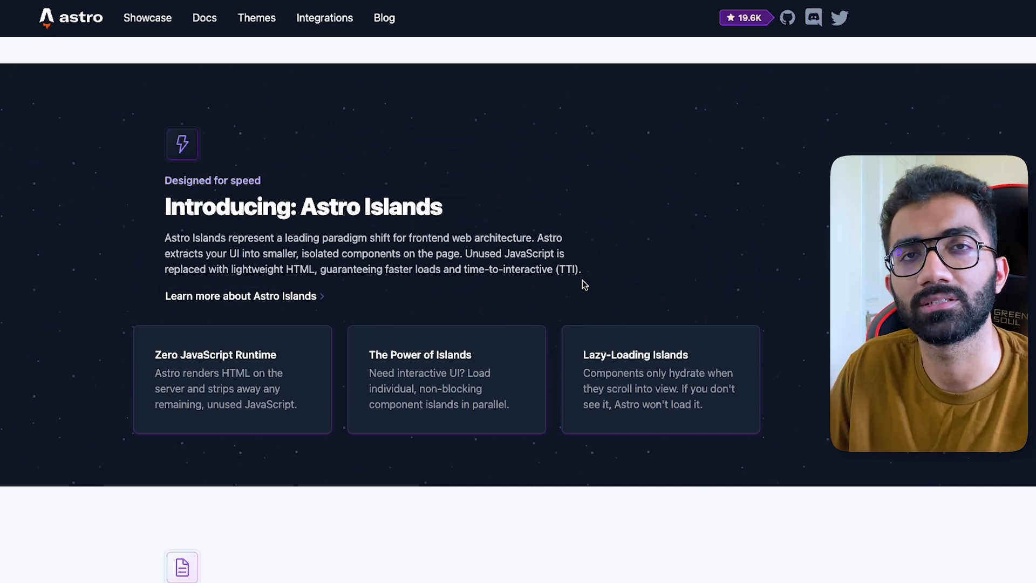
pyautogui.scroll(-3)
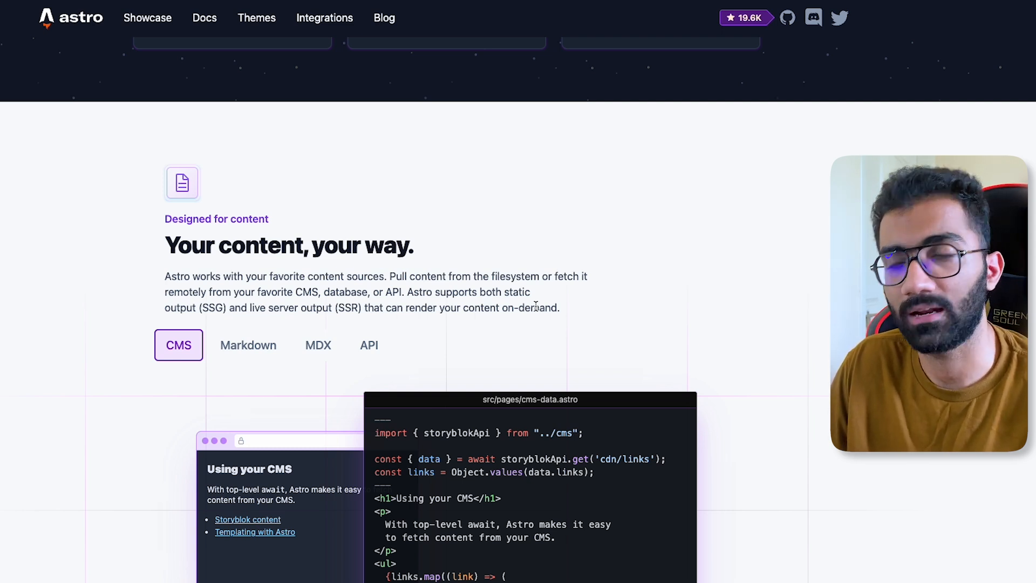
# Stop at the Remix tab, then return to the 'Getting Started | Next.js' docs tab
pyautogui.click(324, 13)
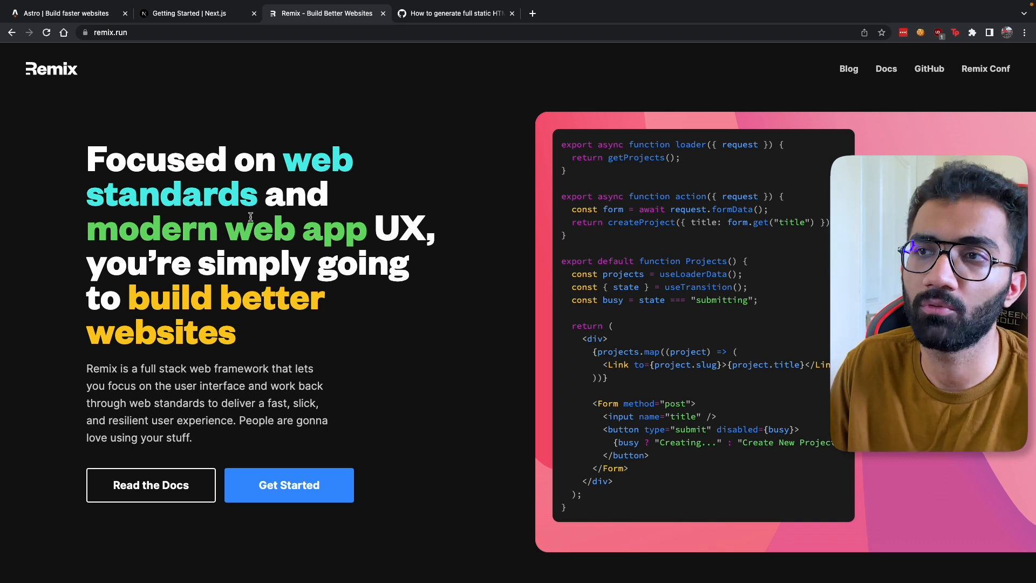
pyautogui.click(187, 13)
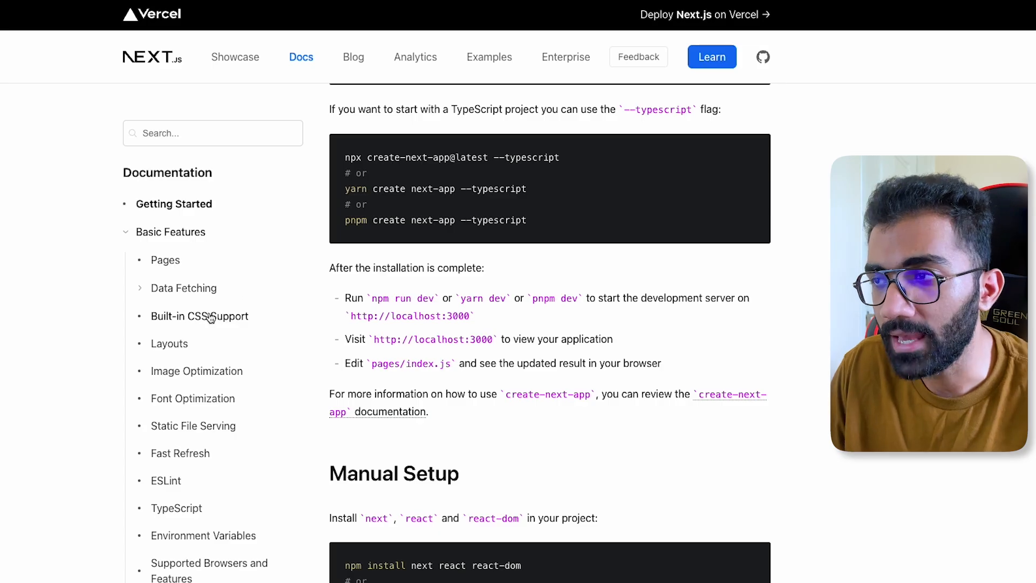